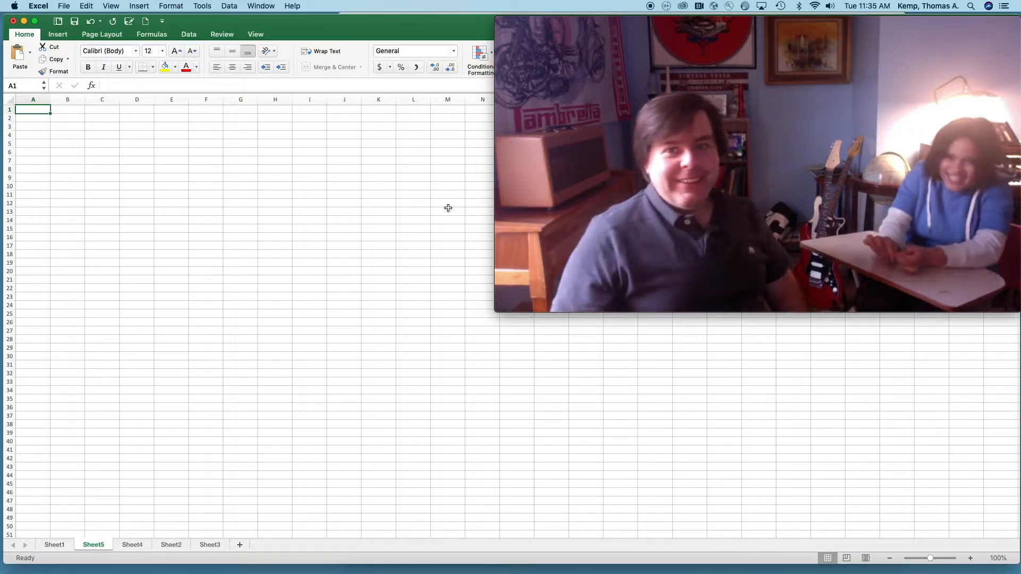
View Sheet1's basic consumption model C=c0 +c1(Y-t) and its household-spending explanation
left_click(54, 545)
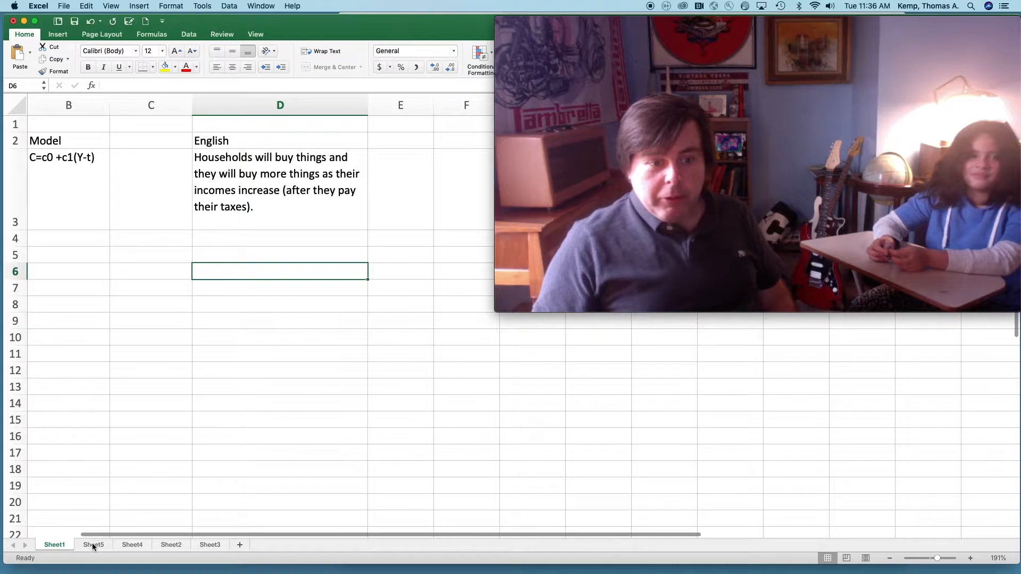
Move through Sheet2's pandemic model with the d1 note to the wealth-based model sheet
left_click(171, 545)
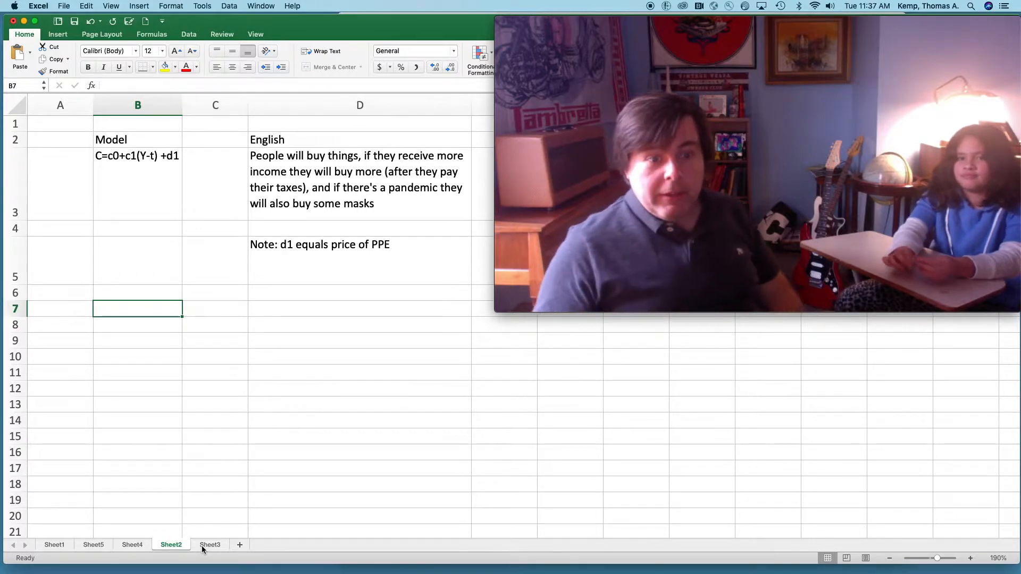
left_click(210, 544)
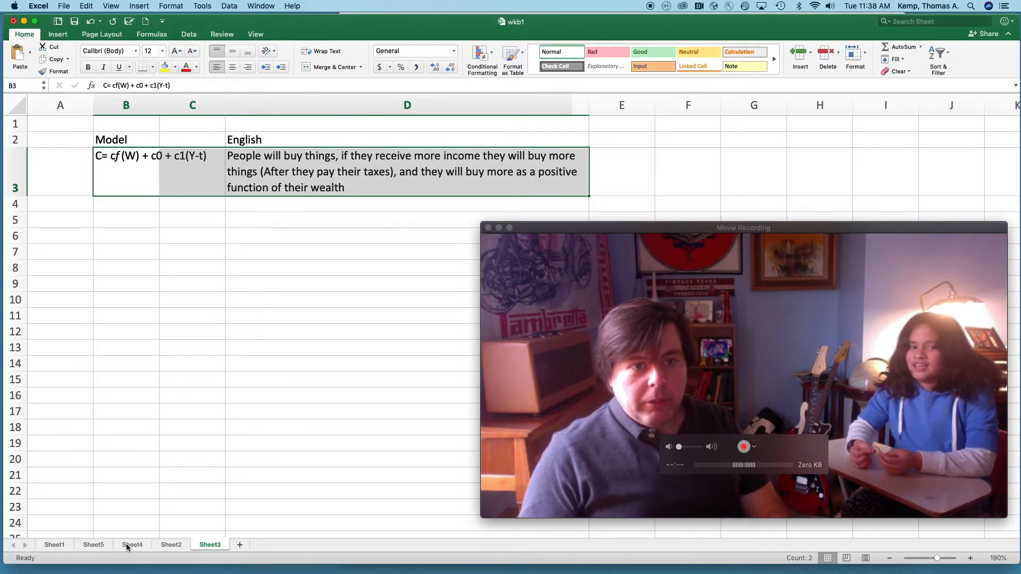
View Sheet4's holiday model C=c0 + c1(Y-t) +h1(W) with its December note
left_click(132, 545)
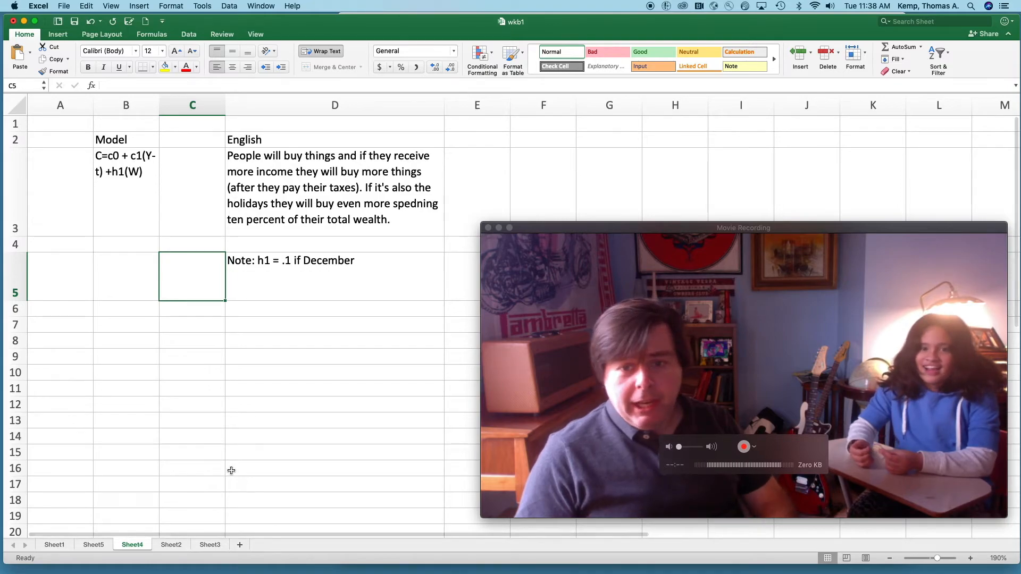